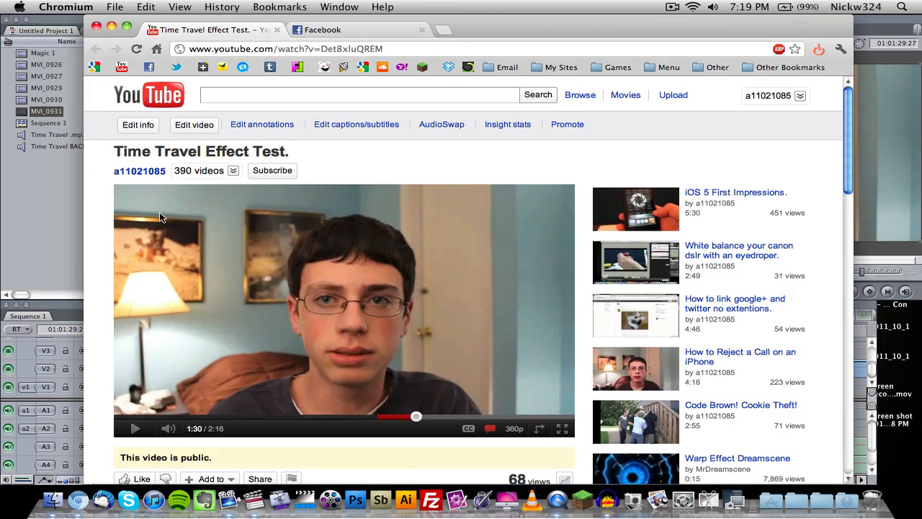
Load the short MVI_0926 clip near 01:01:30 from Sequence 1 into the viewer
scroll("down", 3)
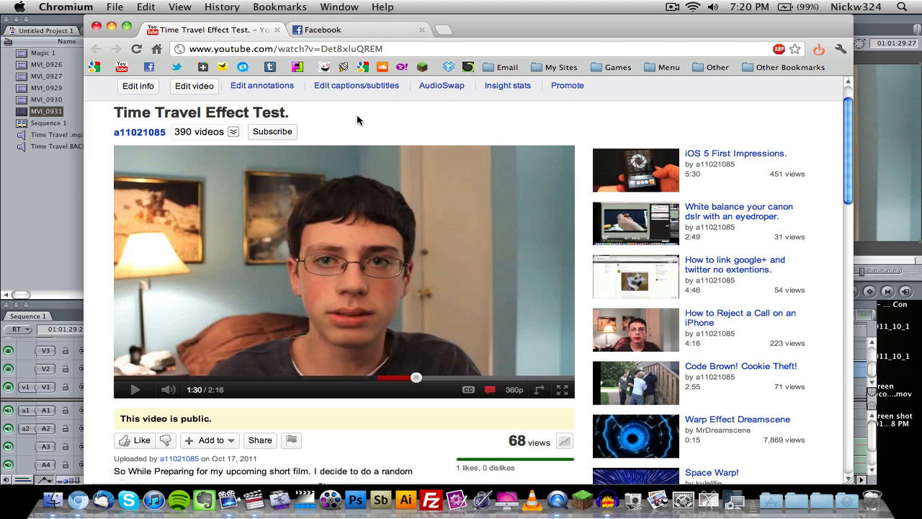
scroll("down", 3)
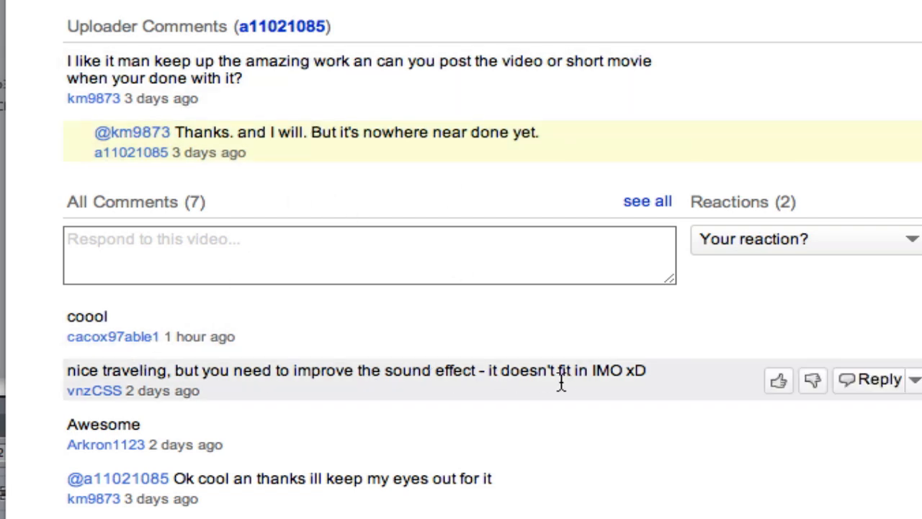
mouse_move(507, 366)
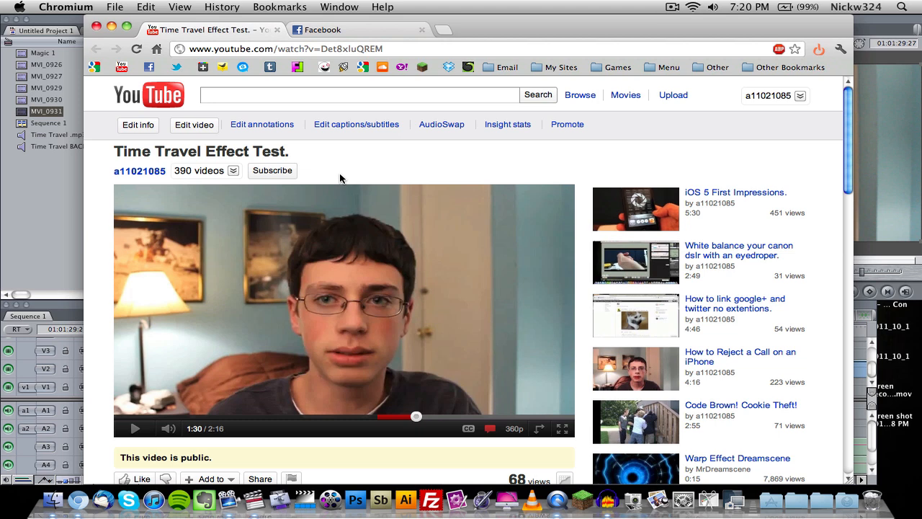
mouse_move(347, 153)
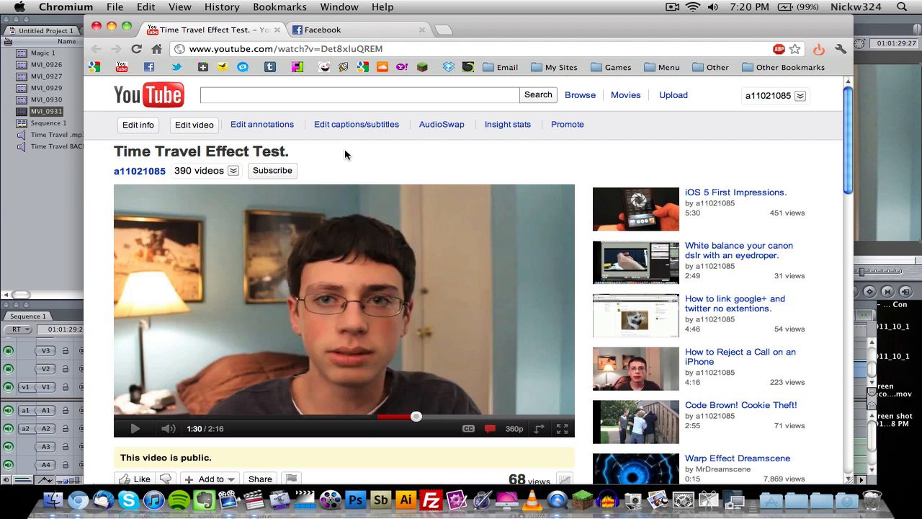
mouse_move(414, 257)
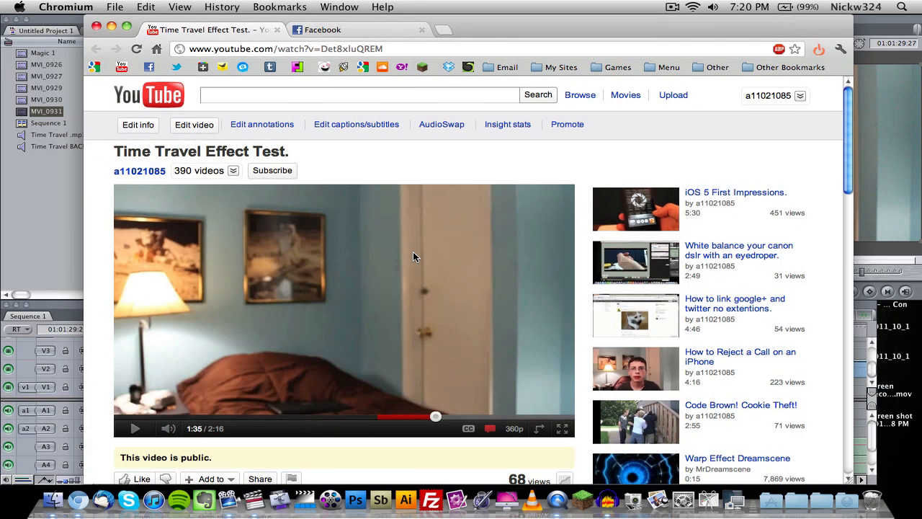
mouse_move(282, 155)
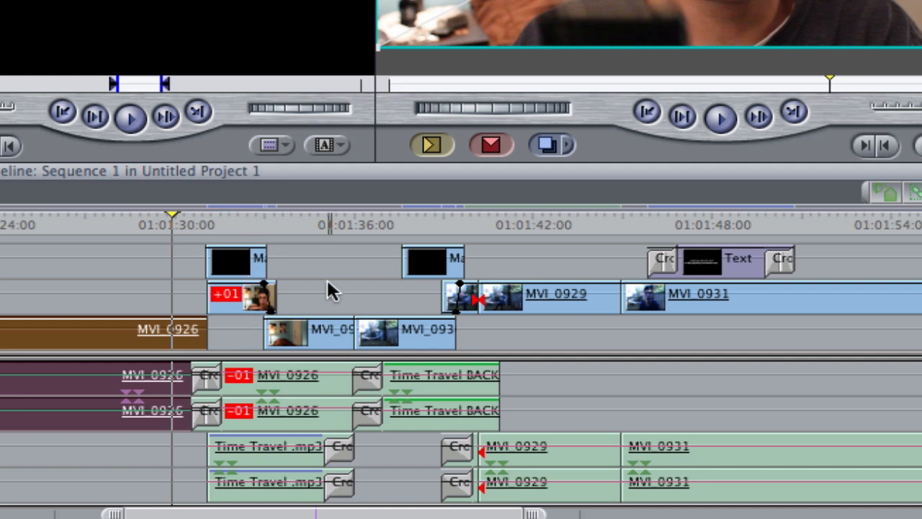
left_click(242, 296)
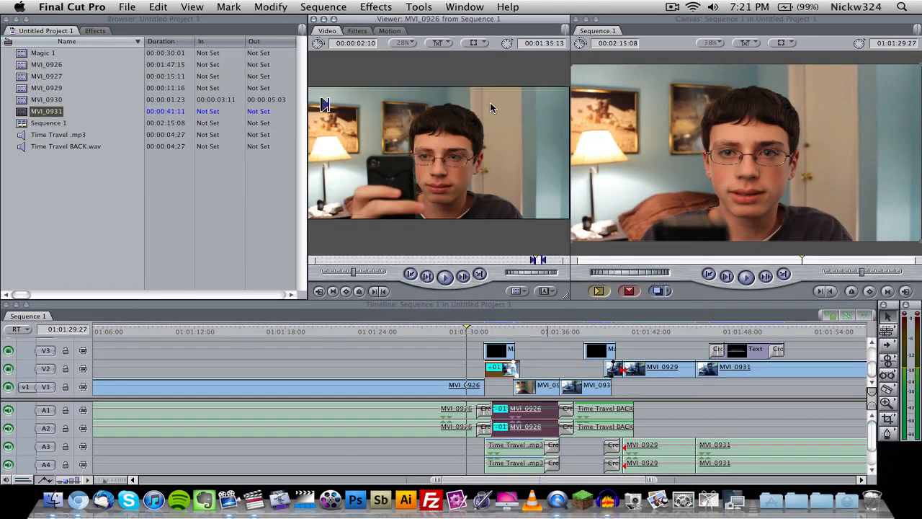
mouse_move(402, 261)
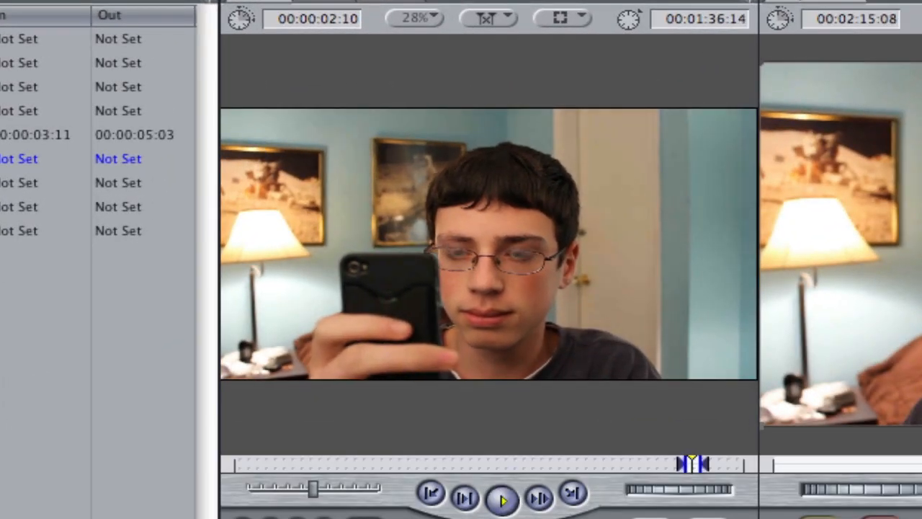
Load the Magic 1 glow clip into the viewer and play it briefly to preview the glow
left_click(503, 495)
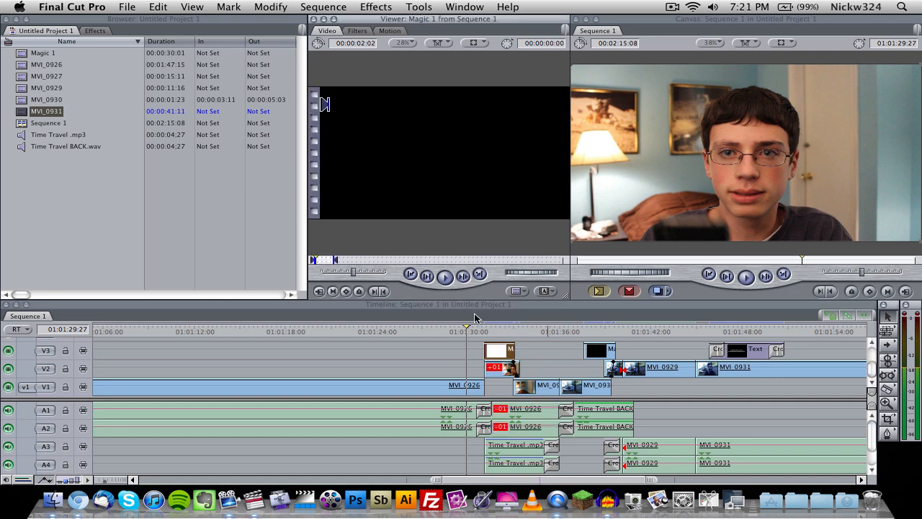
left_click(445, 275)
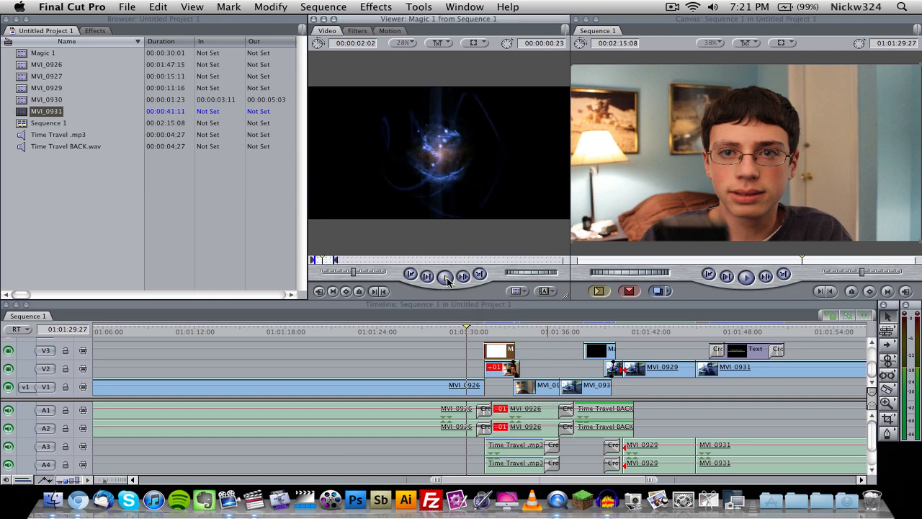
left_click(444, 275)
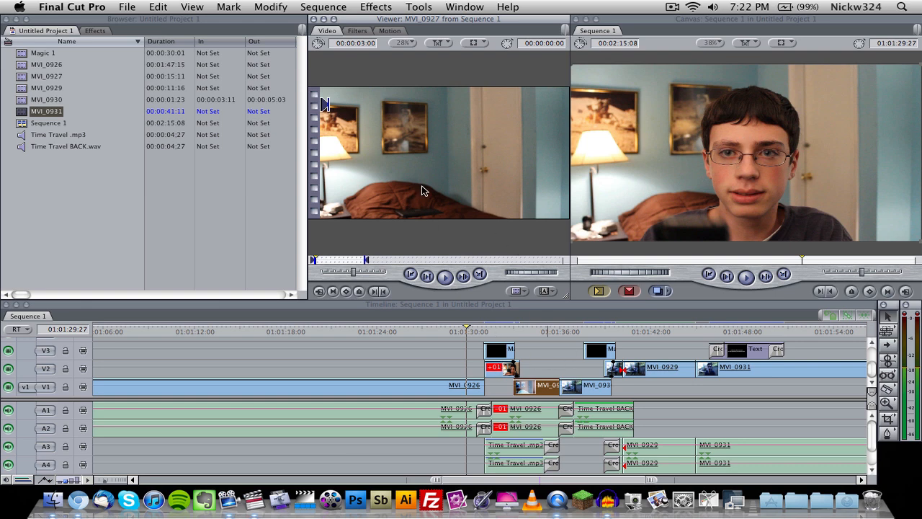
mouse_move(601, 264)
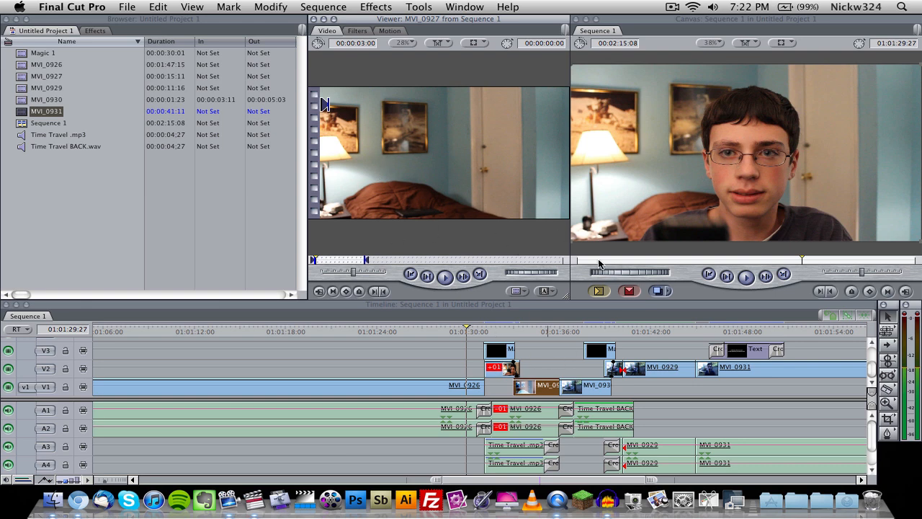
mouse_move(664, 345)
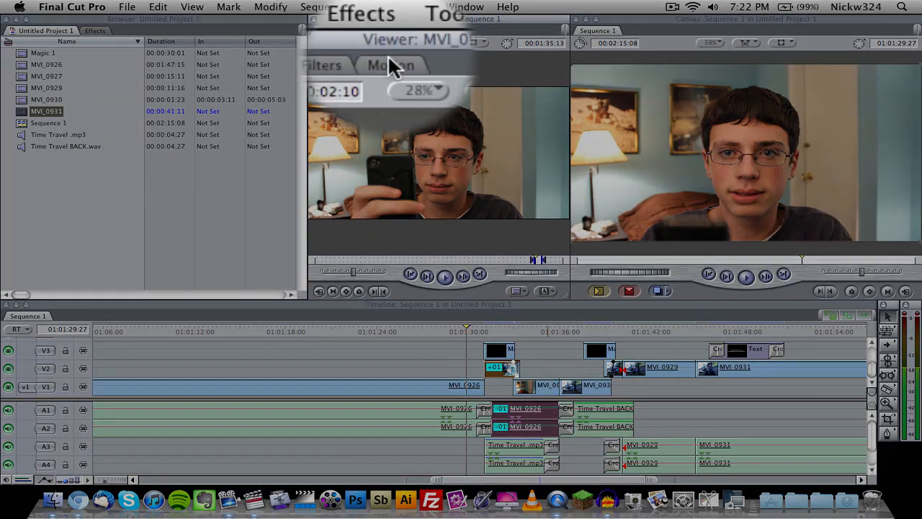
Show MVI_0926's motion settings with scale ramp, opacity keyframes and motion blur
left_click(389, 65)
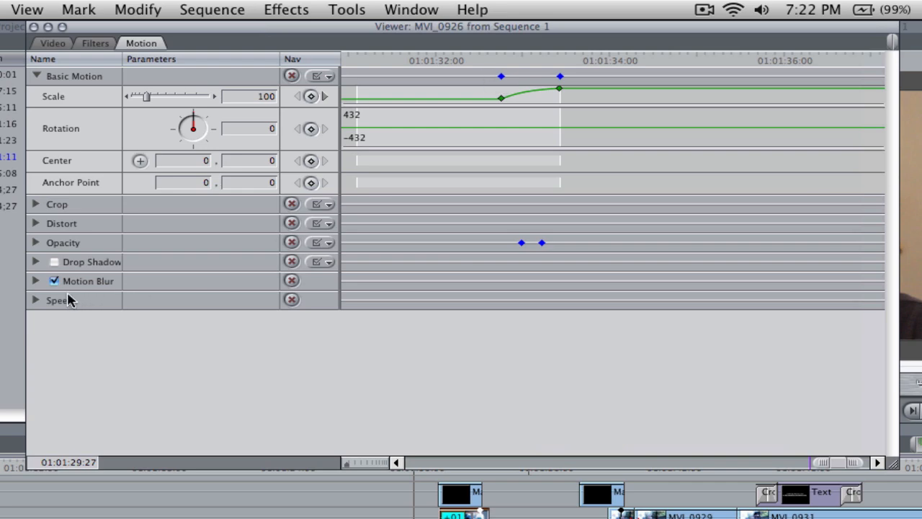
mouse_move(897, 465)
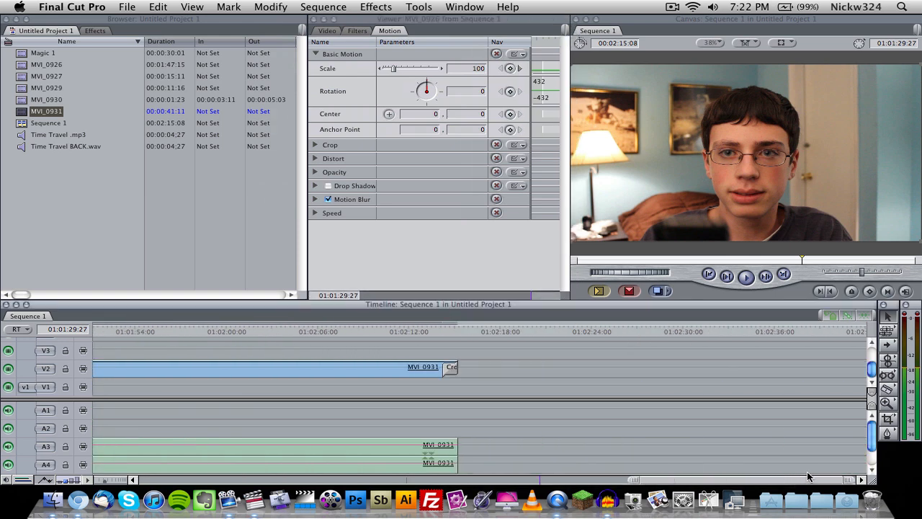
Bring up MVI_0926 from the Browser with its In point at 01:33:03 for editing onto V1
left_click(47, 75)
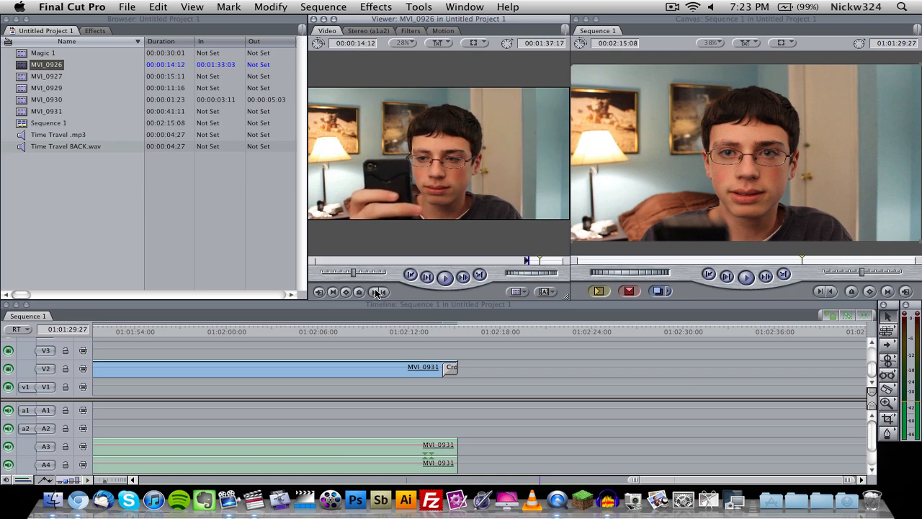
mouse_move(390, 283)
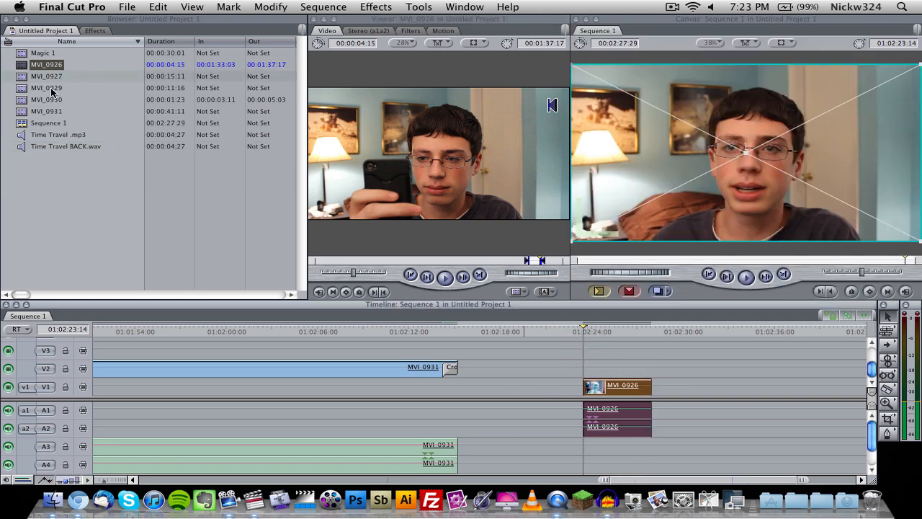
Move the playhead to about 01:02:24 and trim MVI_0927 shorter on the timeline
left_click(47, 76)
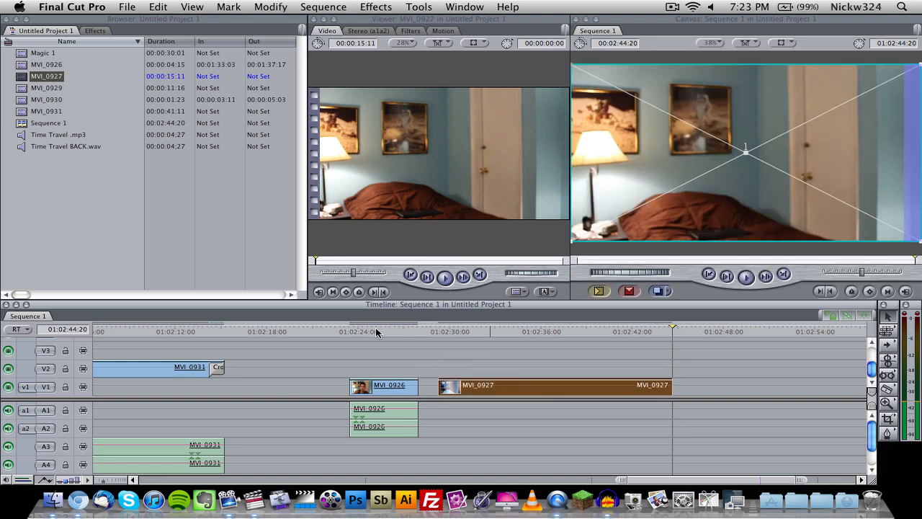
left_click(351, 331)
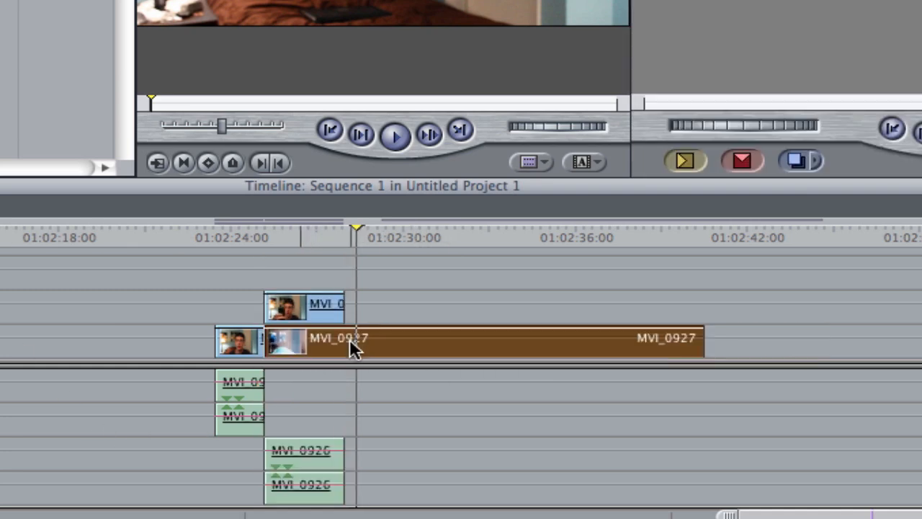
left_click_drag(353, 338, 382, 339)
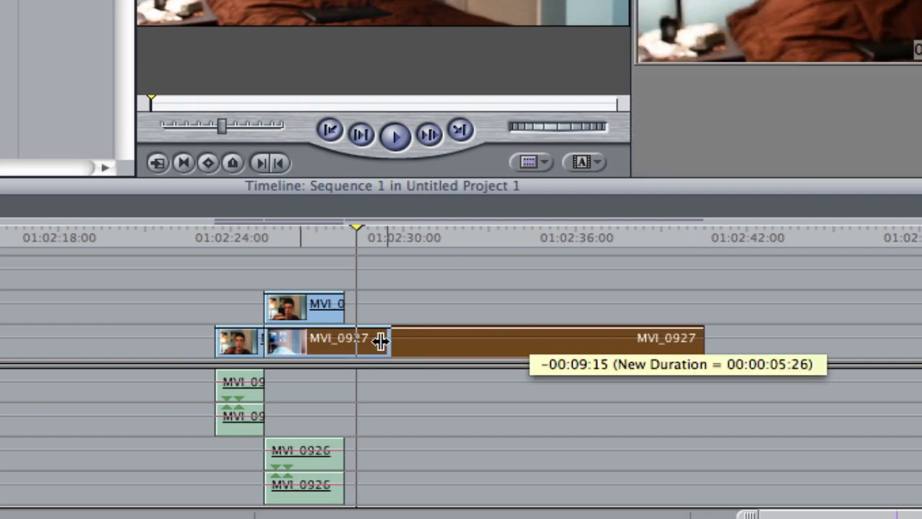
left_click_drag(382, 340, 342, 340)
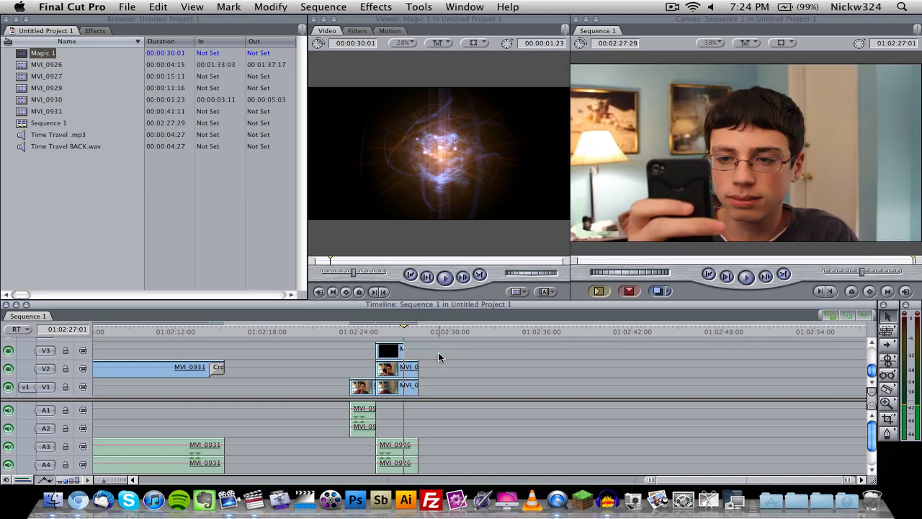
View Sequence 1's 1:26 Magic 1 glow clip and check it blended over the subject's face
double_click(389, 351)
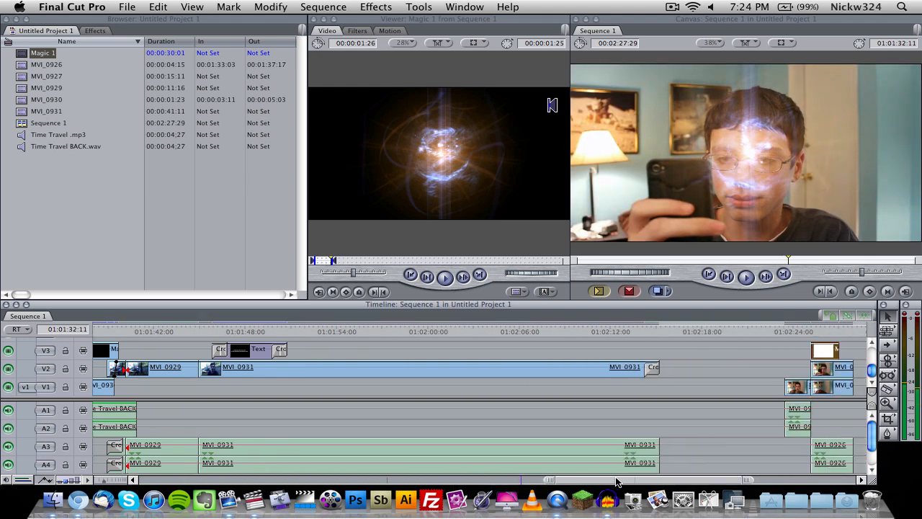
scroll("right", 3)
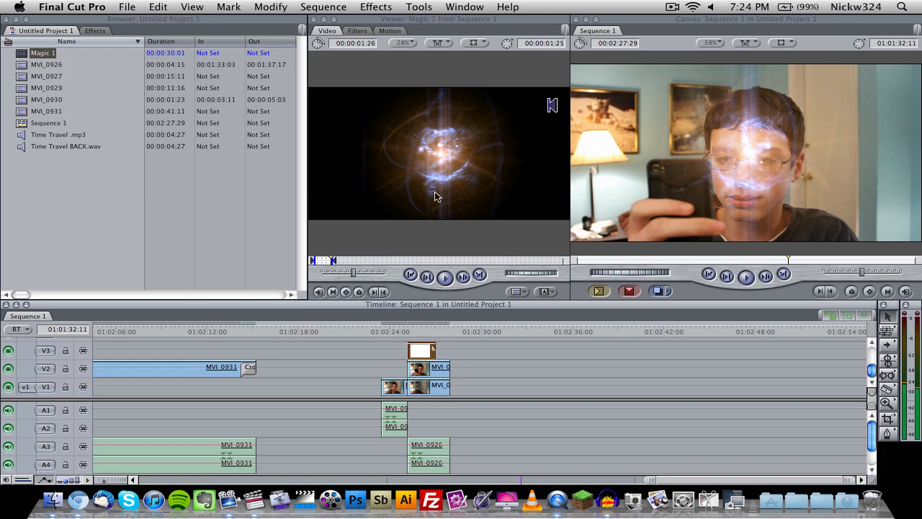
mouse_move(420, 326)
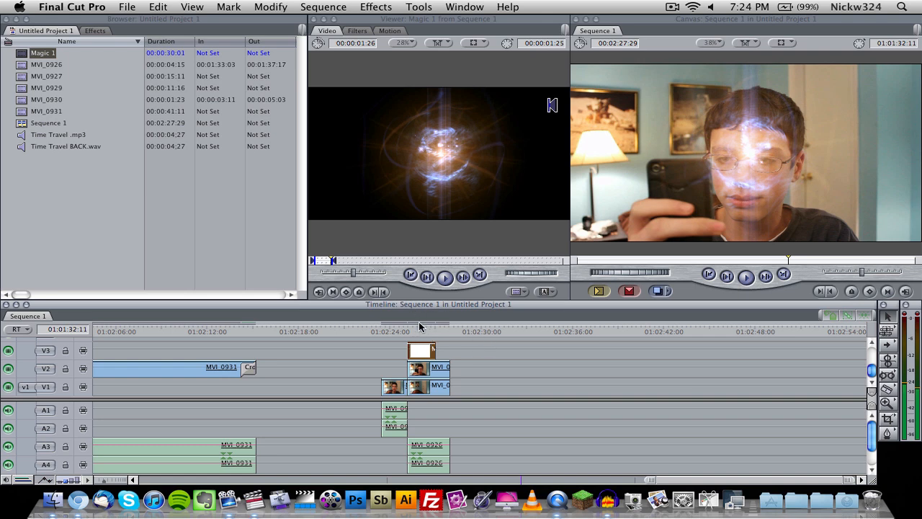
mouse_move(416, 349)
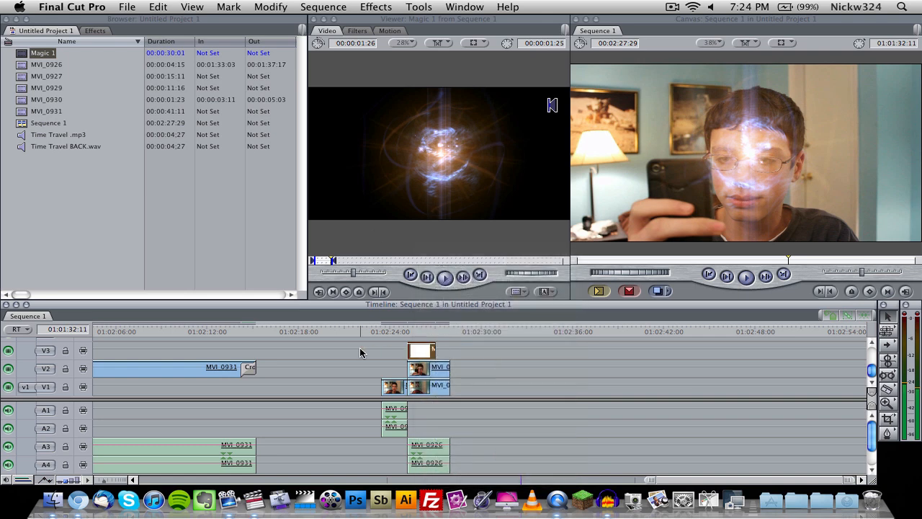
right_click(422, 351)
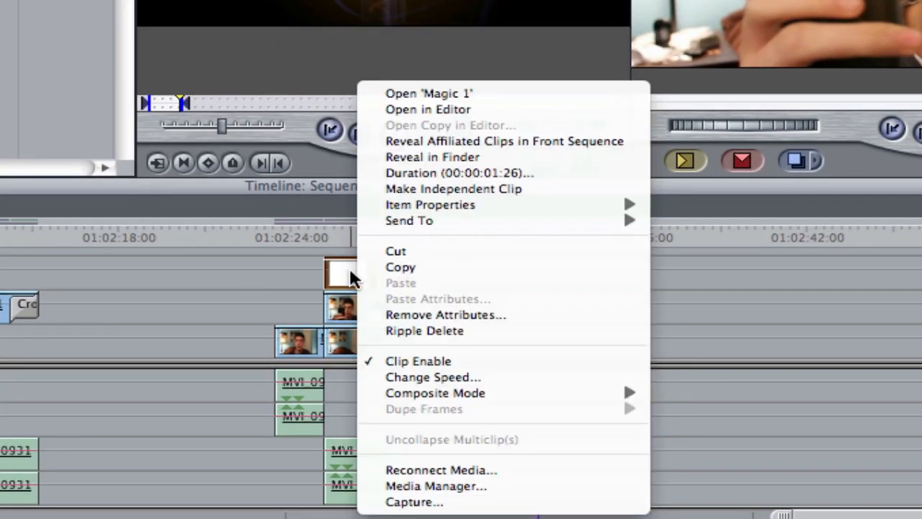
mouse_move(430, 204)
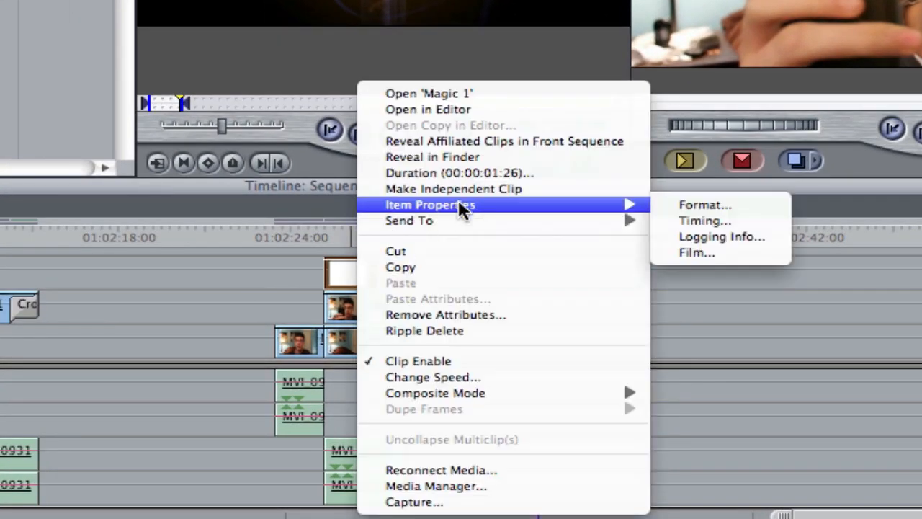
mouse_move(435, 393)
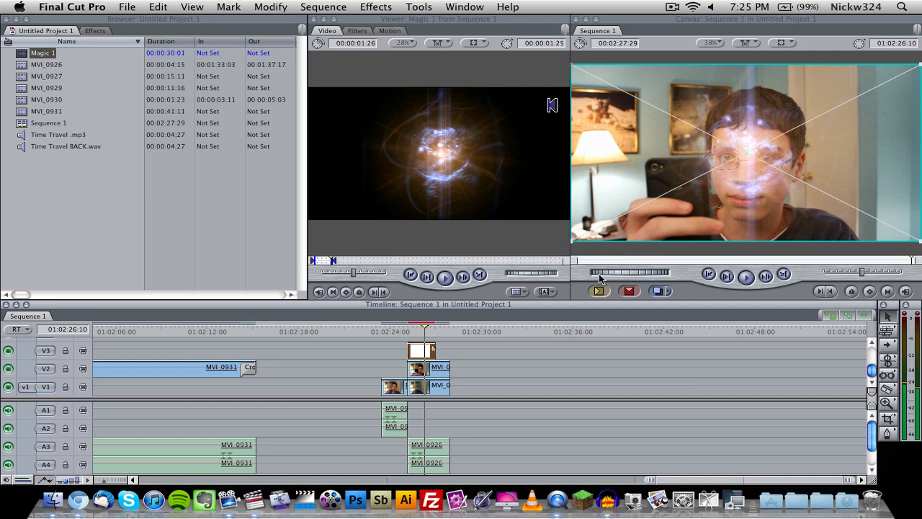
left_click(323, 7)
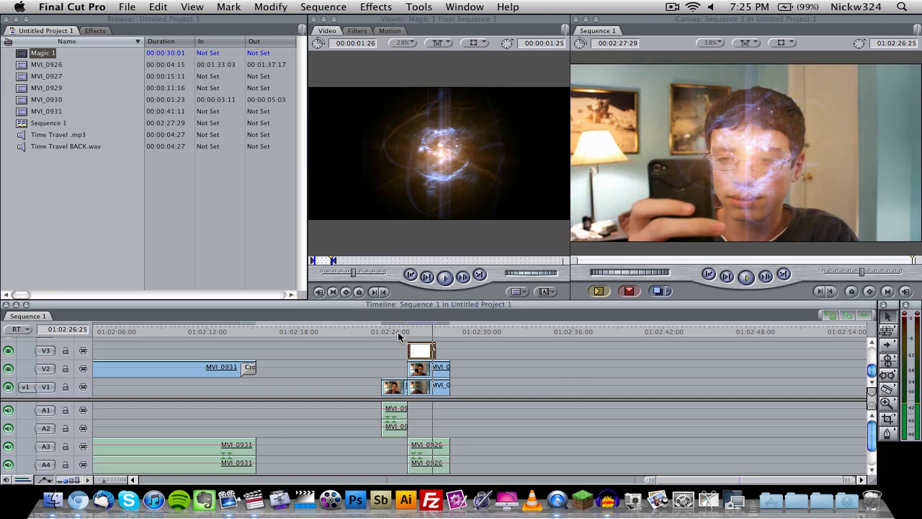
left_click_drag(411, 350, 443, 351)
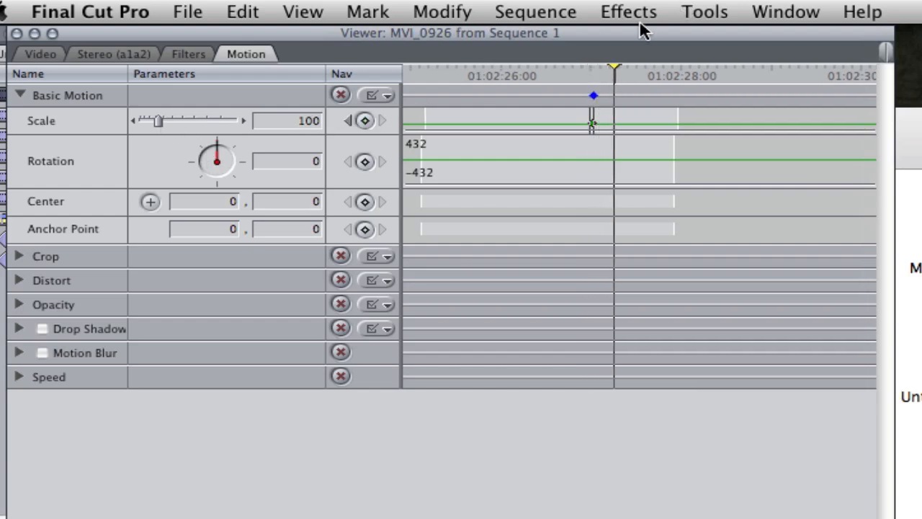
Raise MVI_0926's scale to 1000 for the zoom and switch motion blur on
left_click_drag(157, 120, 164, 121)
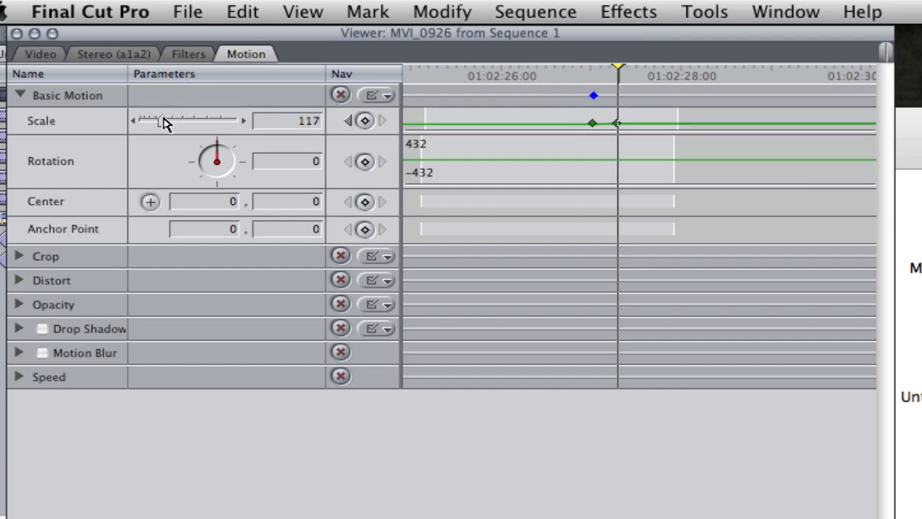
left_click_drag(162, 120, 238, 120)
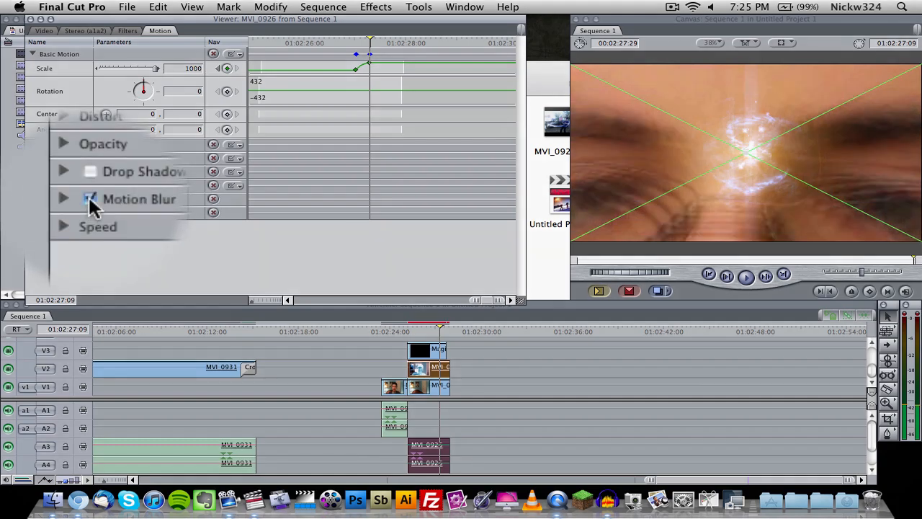
left_click(90, 199)
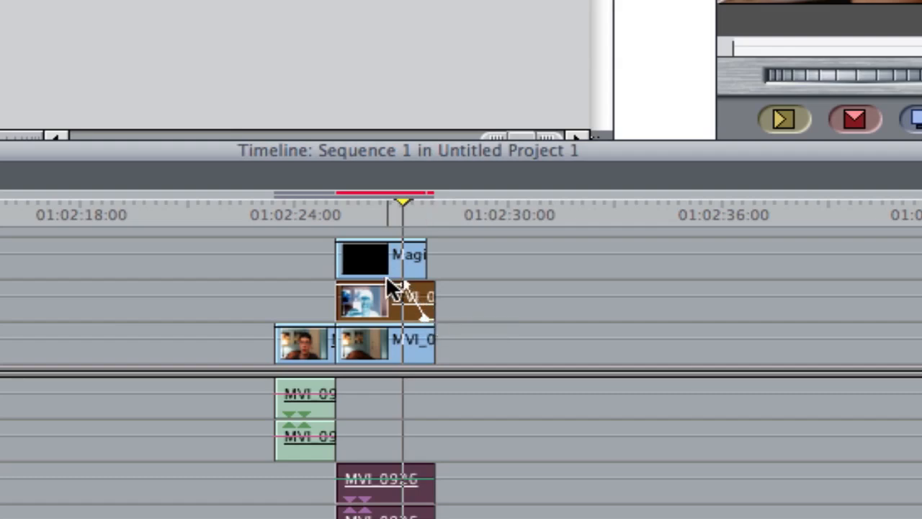
mouse_move(400, 288)
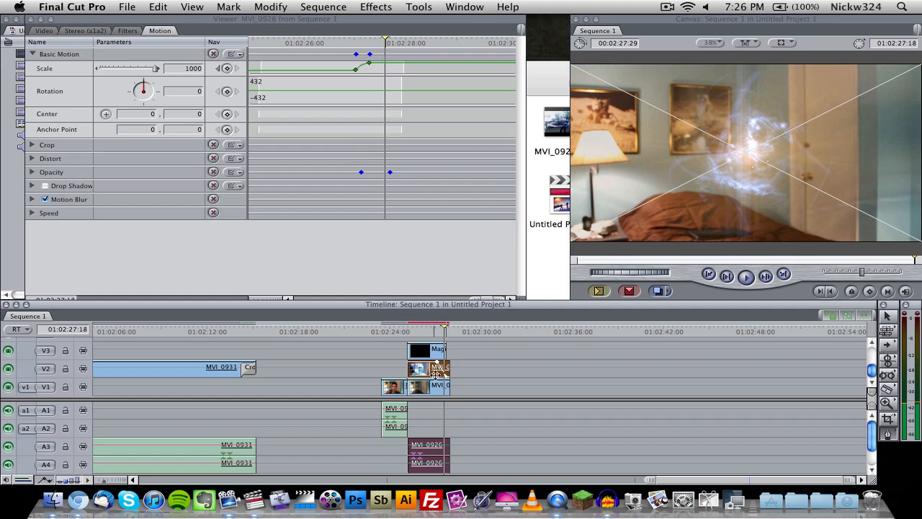
mouse_move(346, 330)
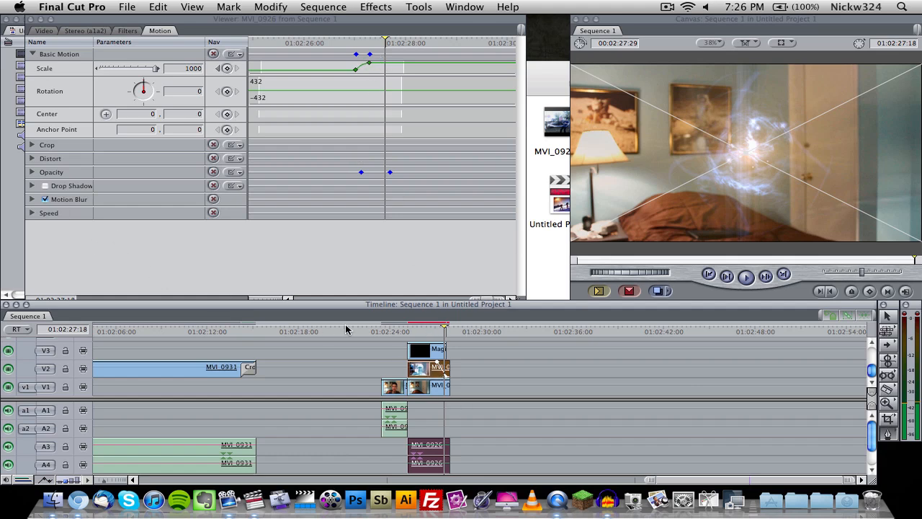
left_click(323, 7)
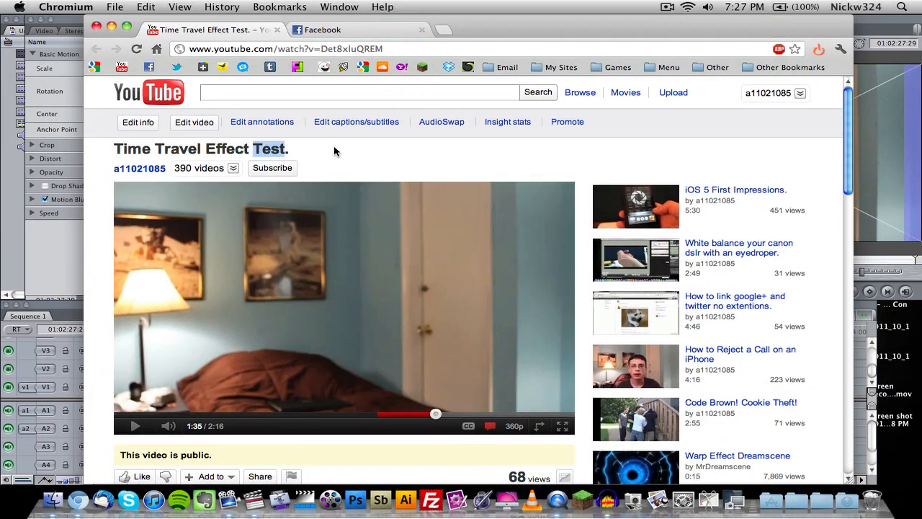
scroll("down", 3)
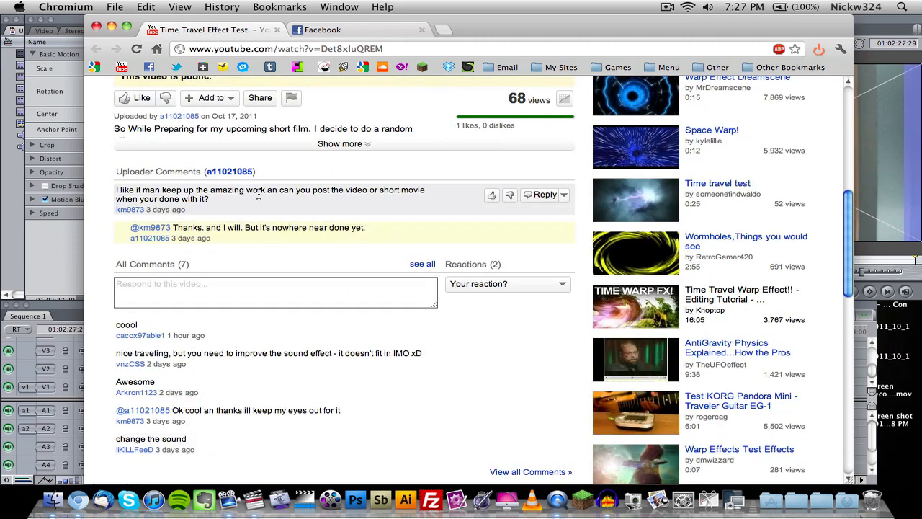
scroll("up", 3)
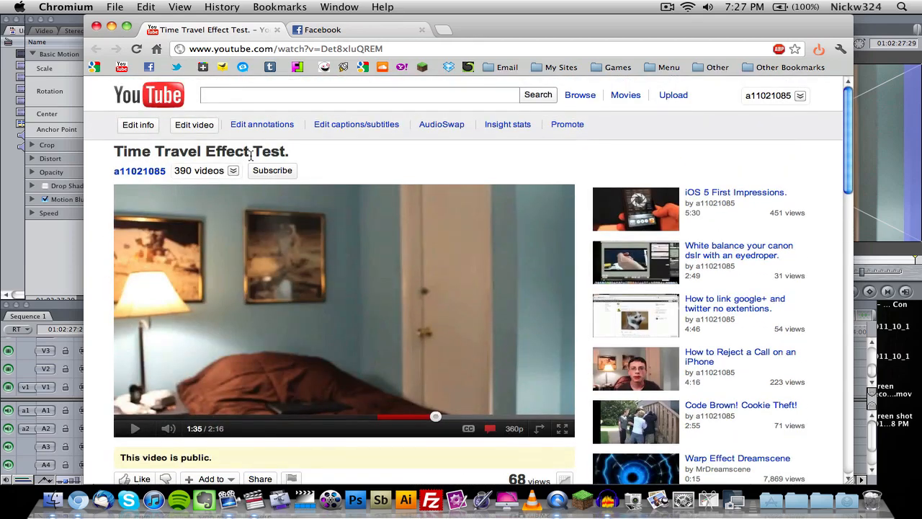
mouse_move(326, 156)
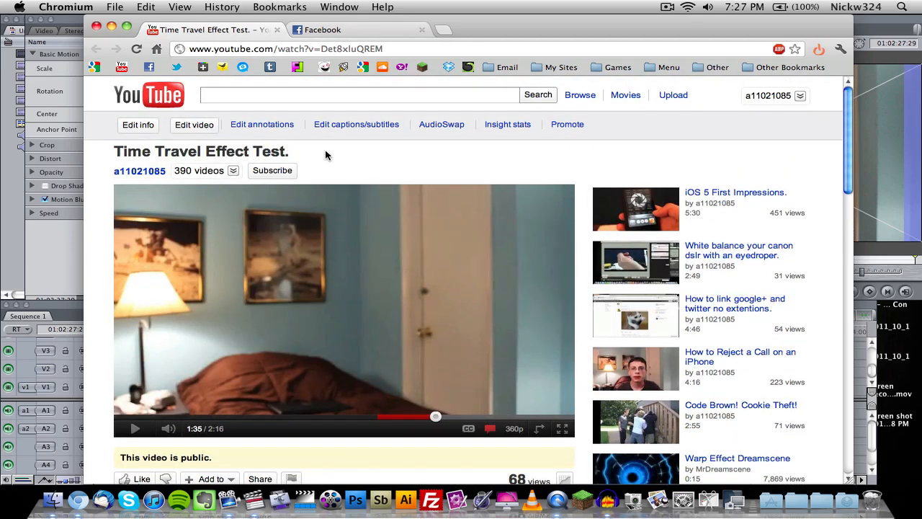